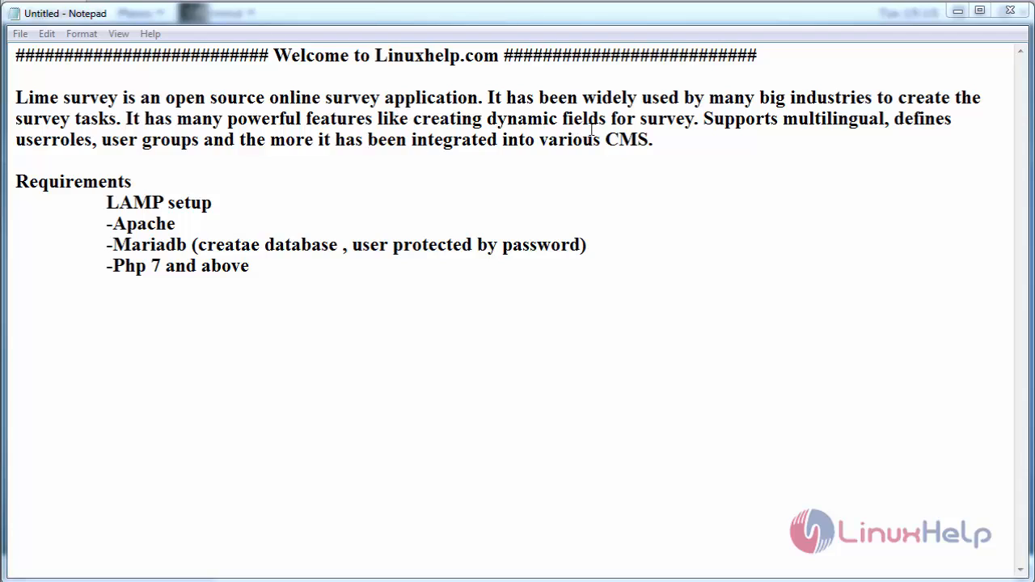
mouse_move(783, 133)
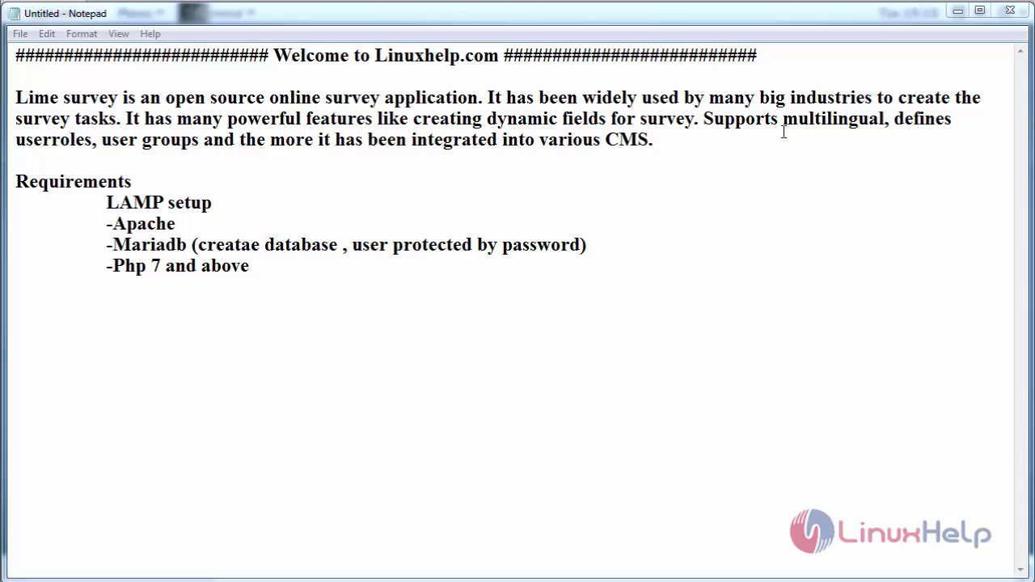
mouse_move(84, 165)
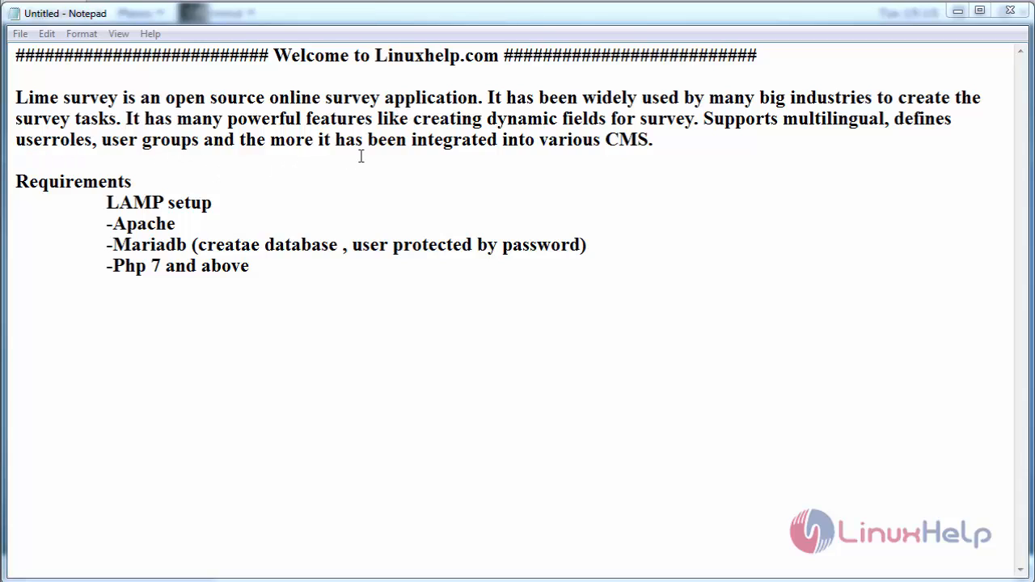
mouse_move(250, 155)
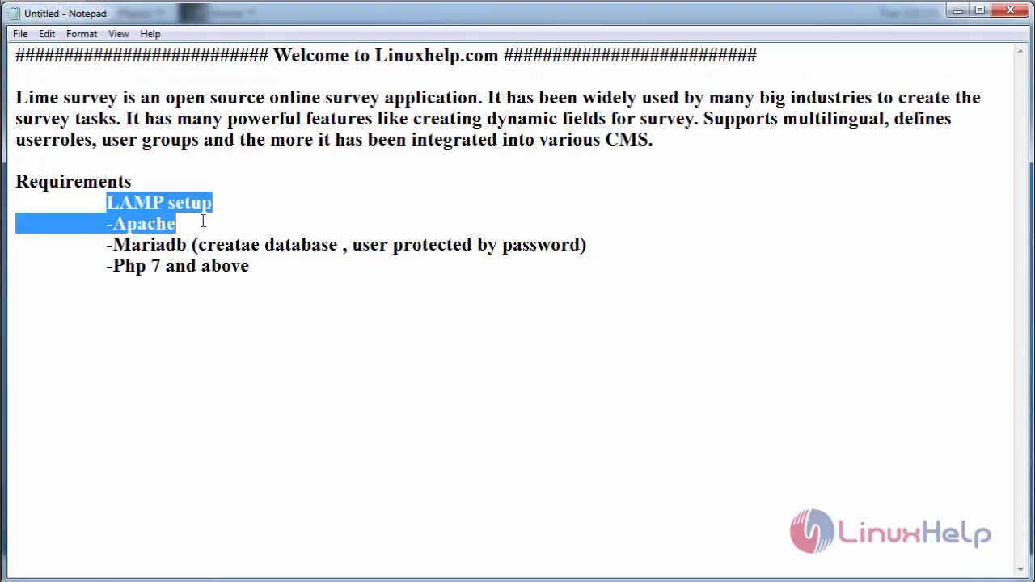
- Correct the misspelled word in the MariaDB requirement line to 'create'
left_click(169, 246)
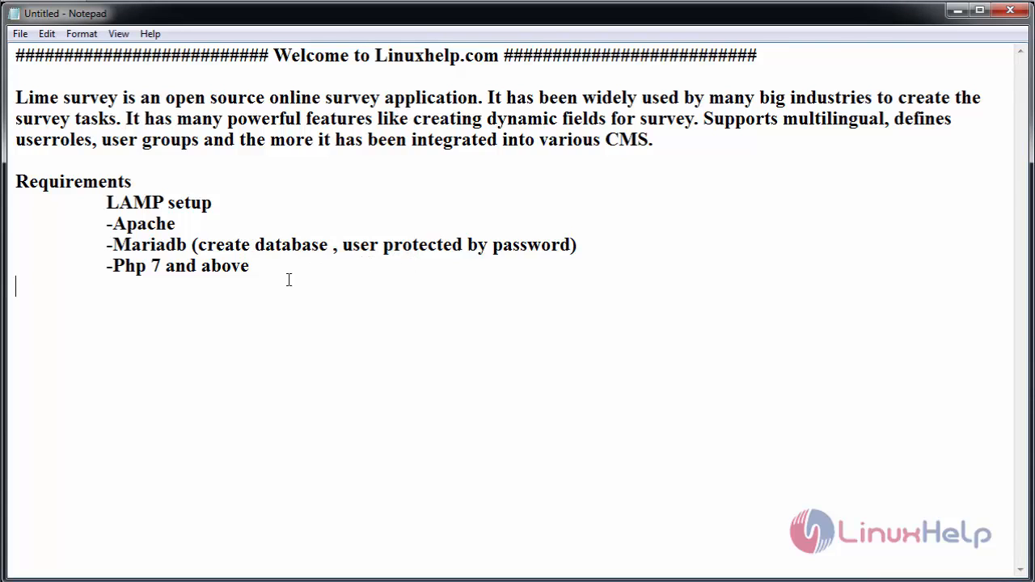
mouse_move(283, 354)
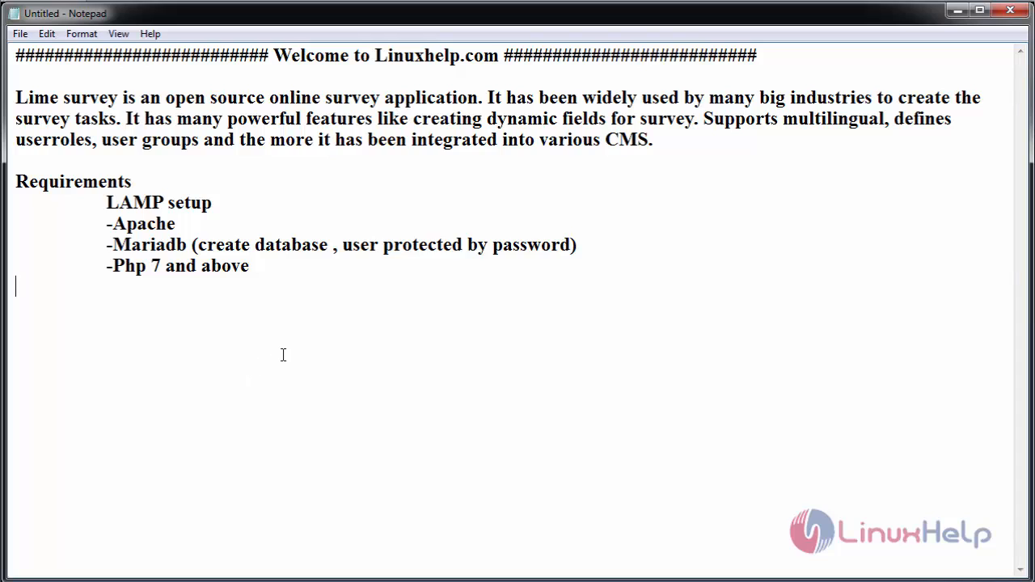
mouse_move(600, 199)
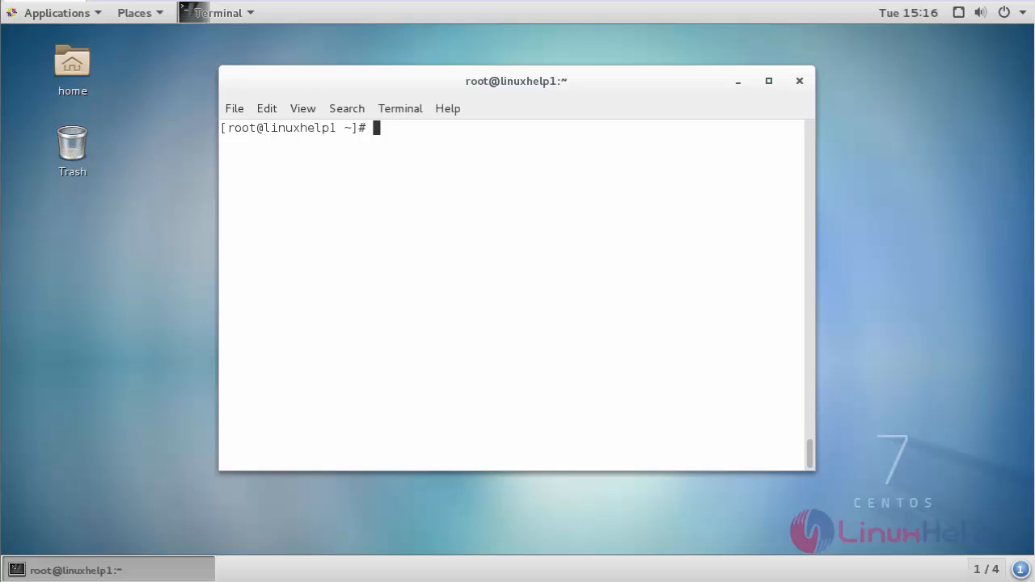
- Download limesurvey2.67.3+170728.zip with wget and unzip it into a limesurvey folder
type("wge")
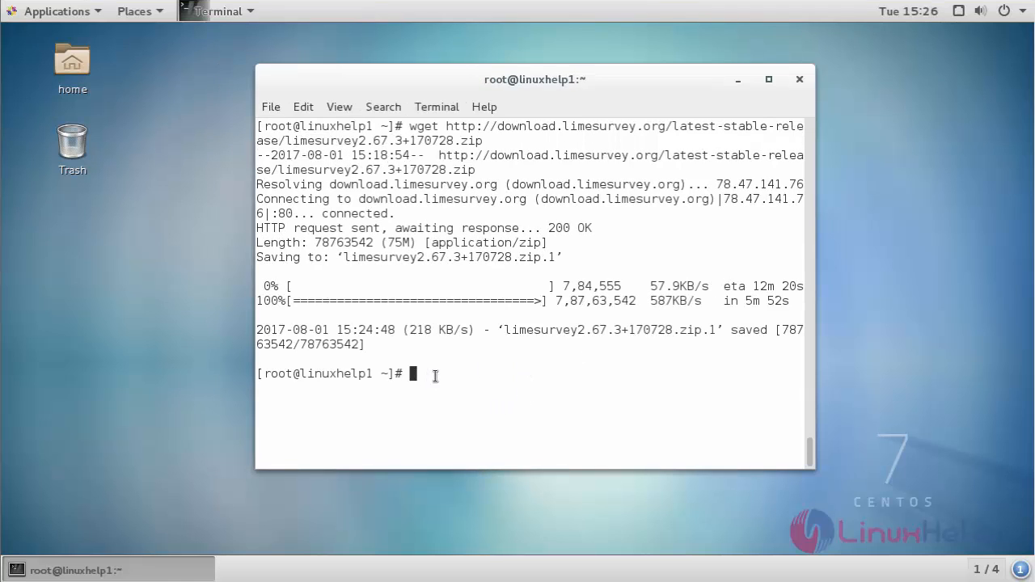
type("u")
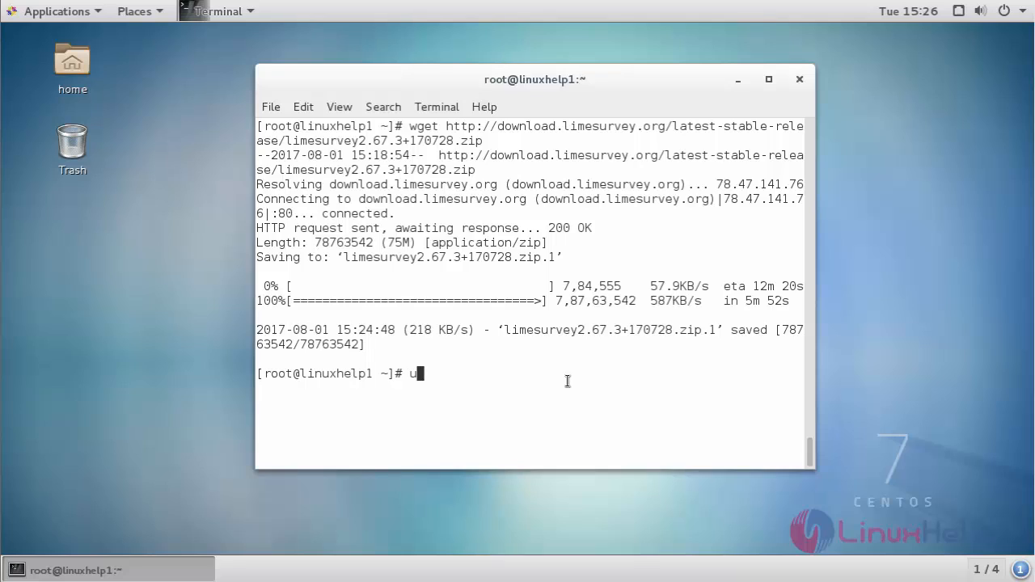
type("nzip")
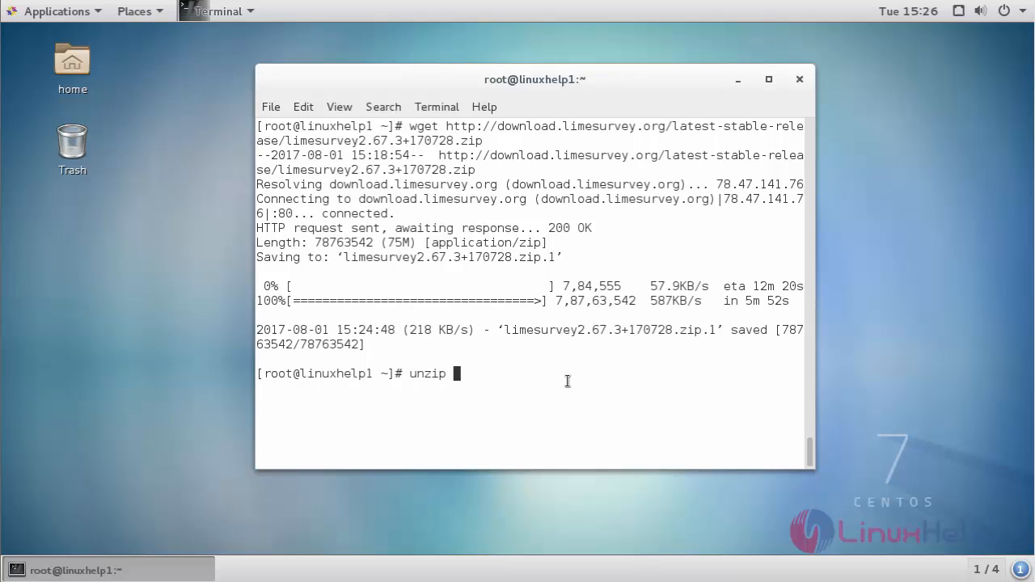
type("limesurvey2.67.3+170728.zip")
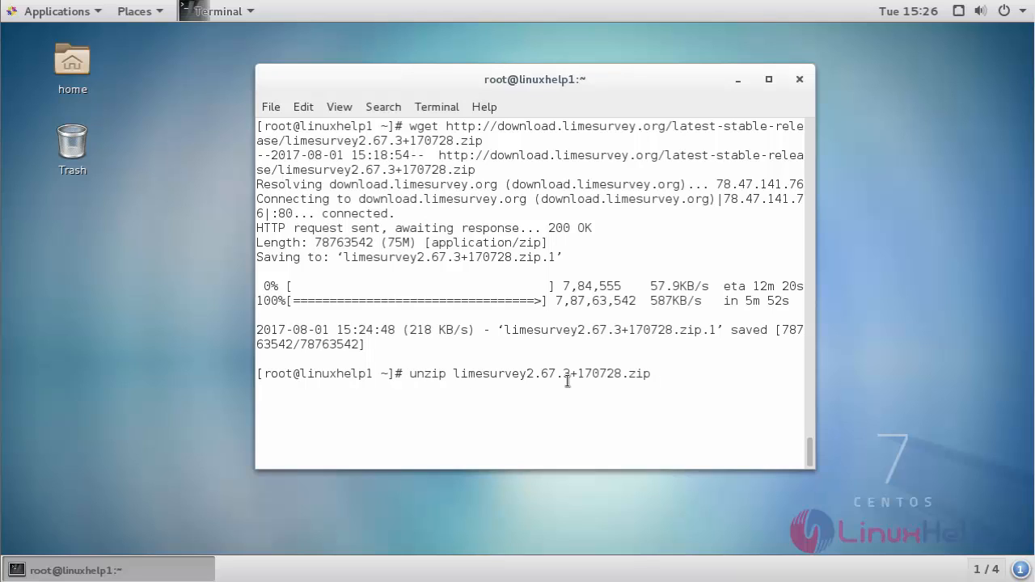
key("Return")
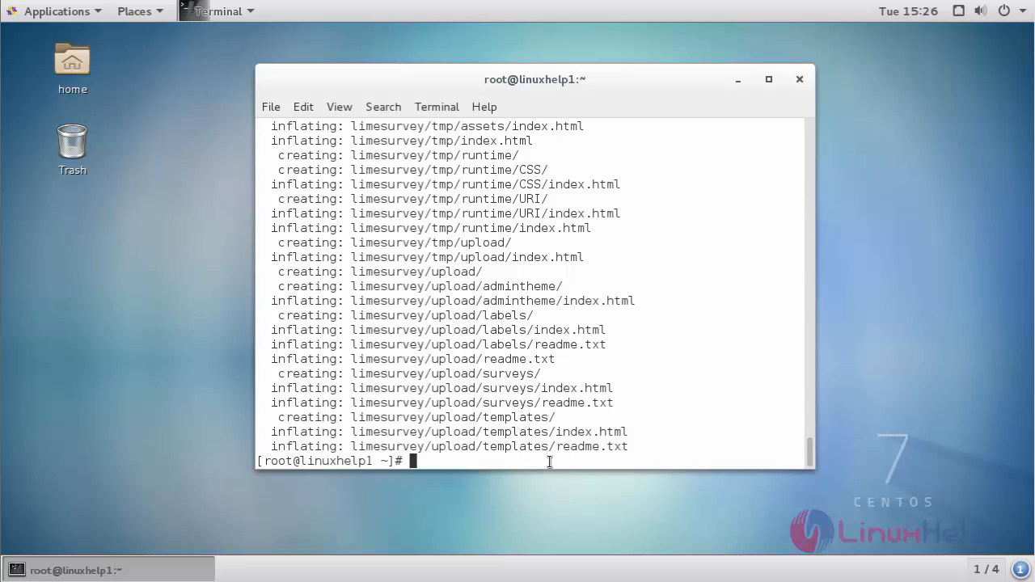
- List the home folder with ls -l to confirm the extracted limesurvey folder exists
type("ls -l")
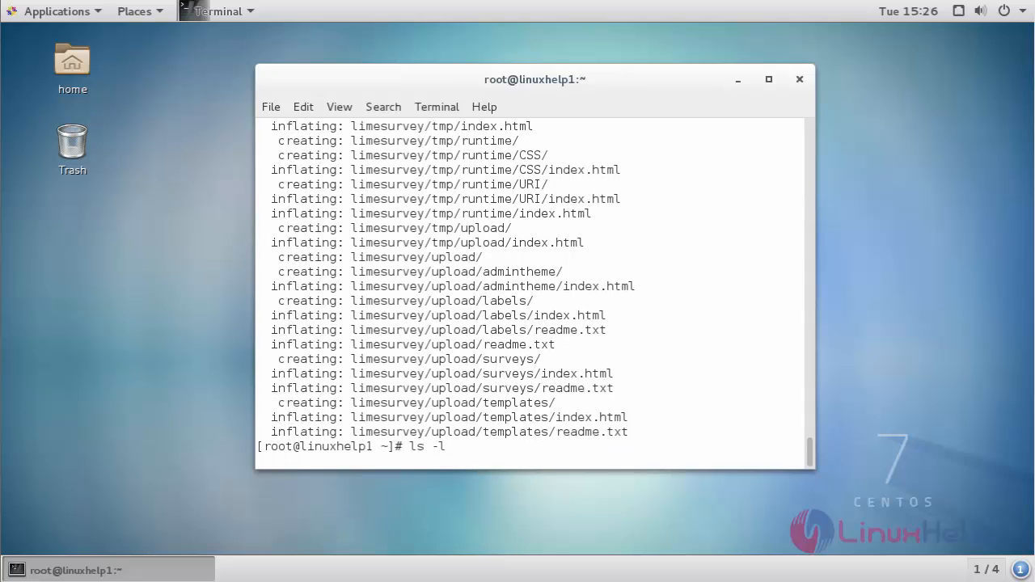
key("Return")
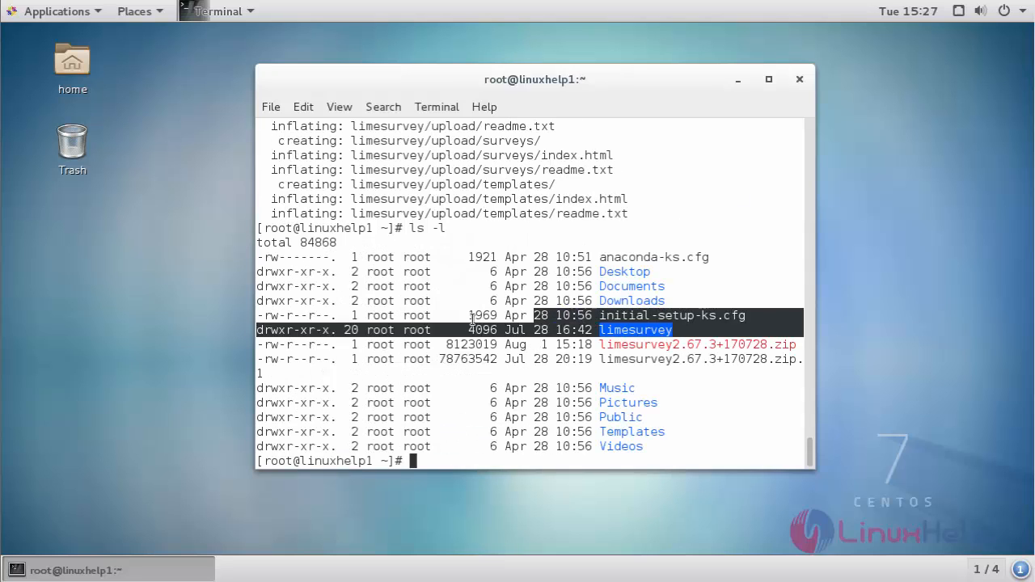
left_click(472, 459)
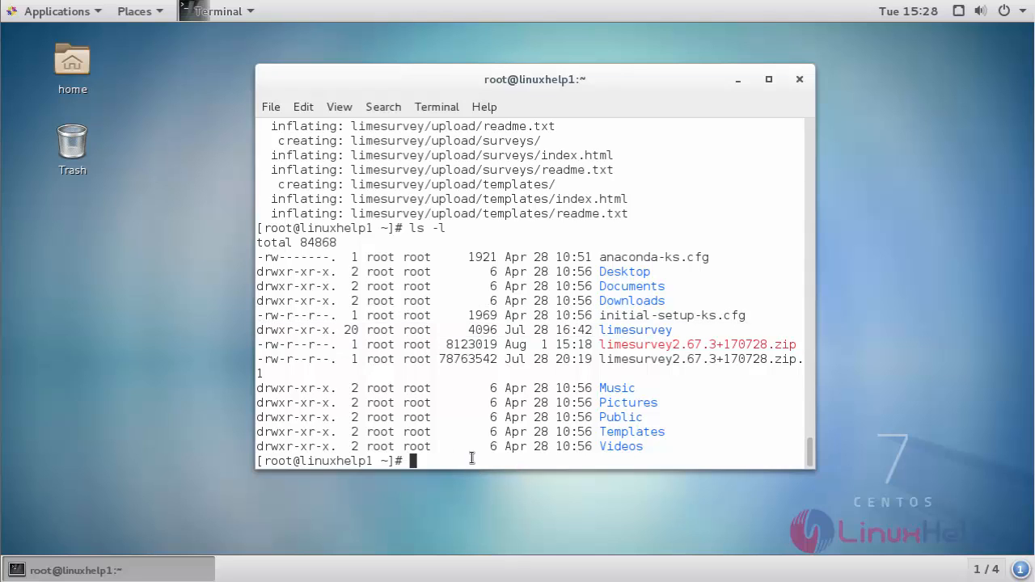
mouse_move(480, 465)
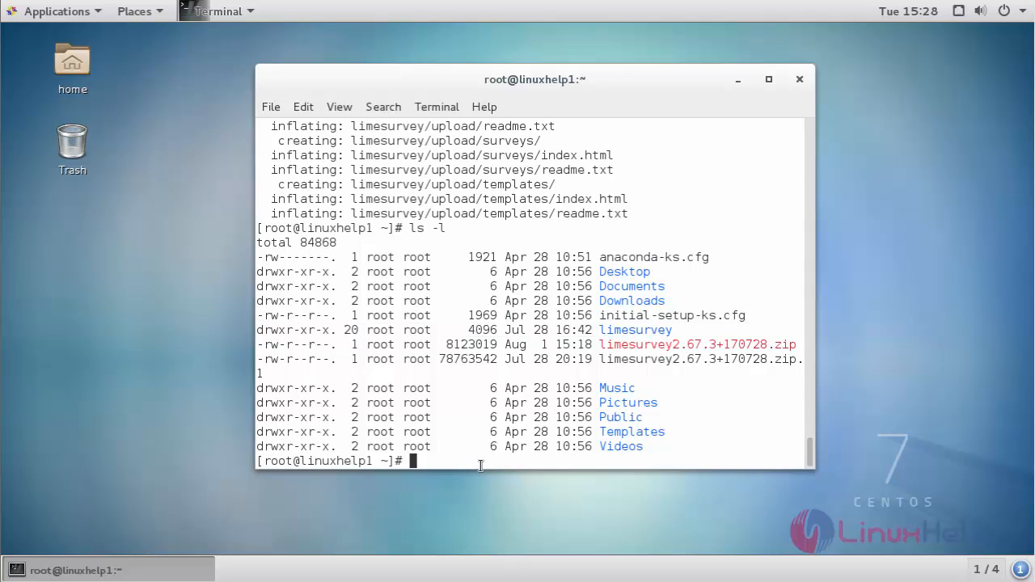
mouse_move(456, 459)
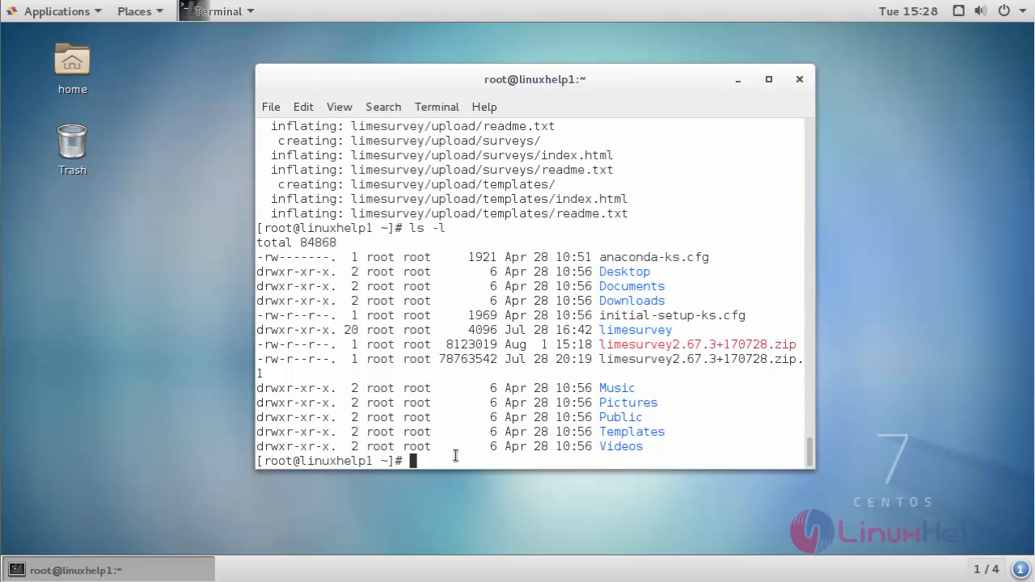
- Move the limesurvey folder into /var/www/html/
type("mv limesurvey /v")
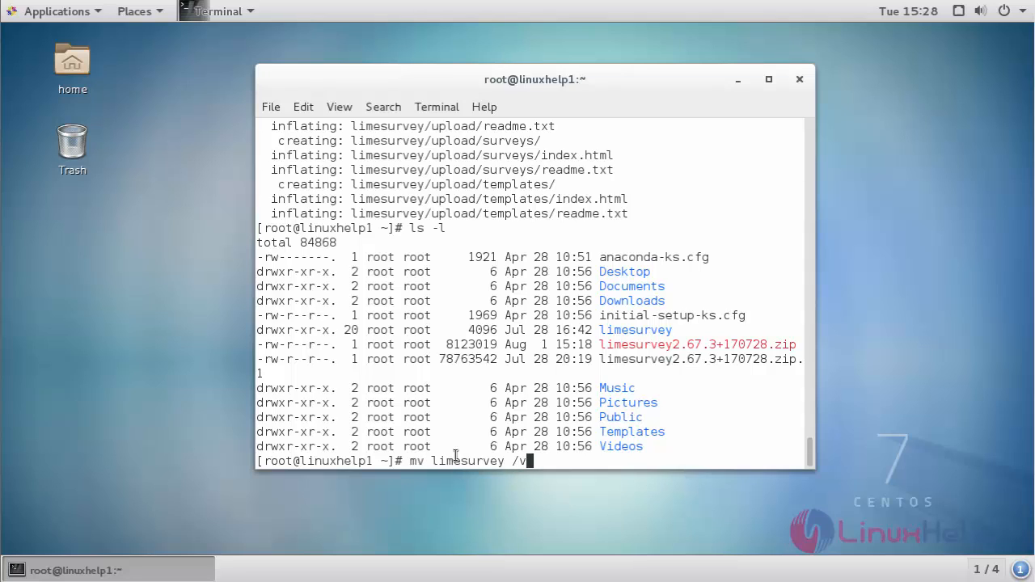
type("ar/www/")
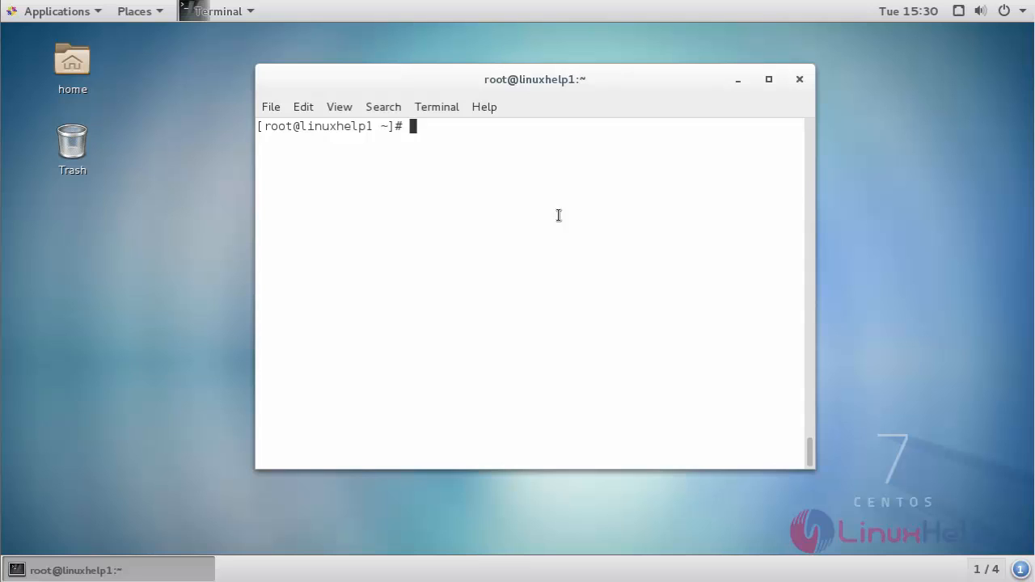
- Create /etc/httpd/conf.d/ls.conf in vim and enter insert mode for the virtual host settings
type("vim /etc/")
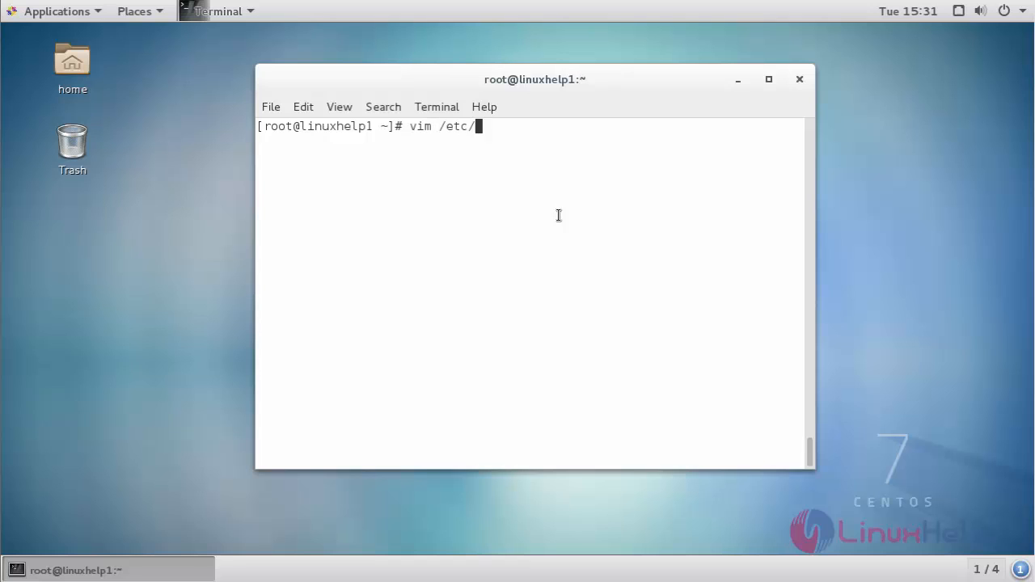
type("httpd/")
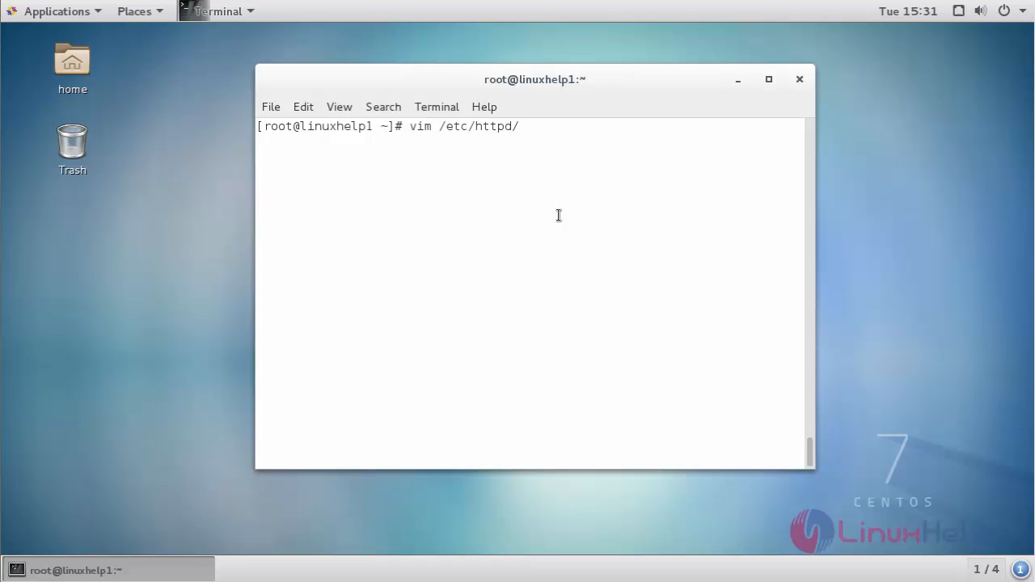
type("conf.")
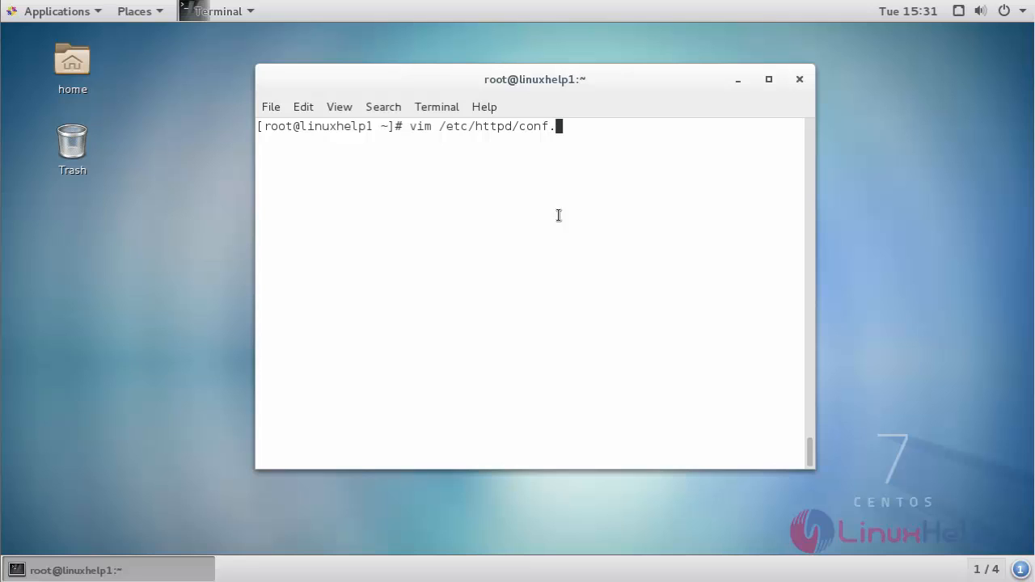
type("d/l")
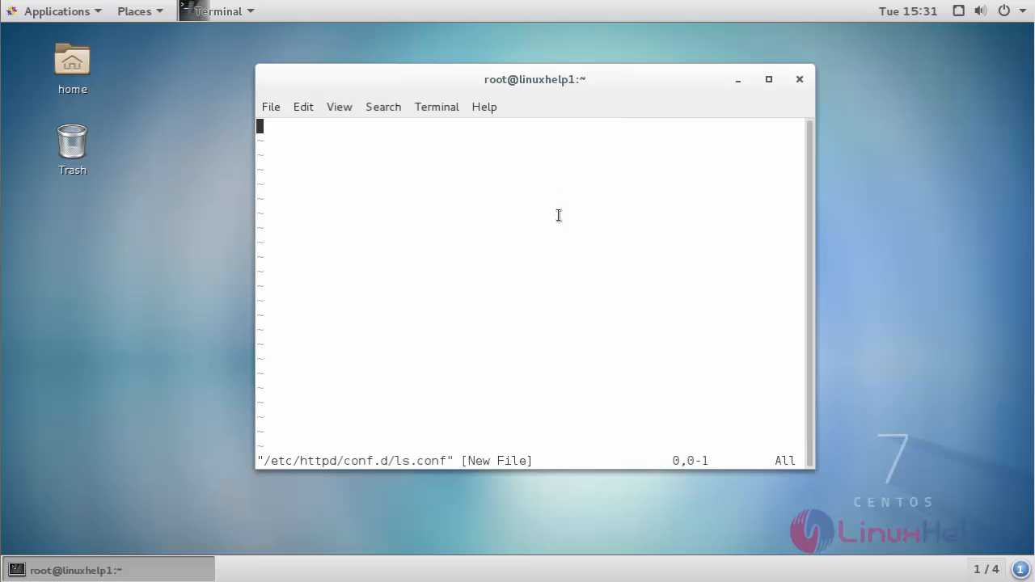
key("i")
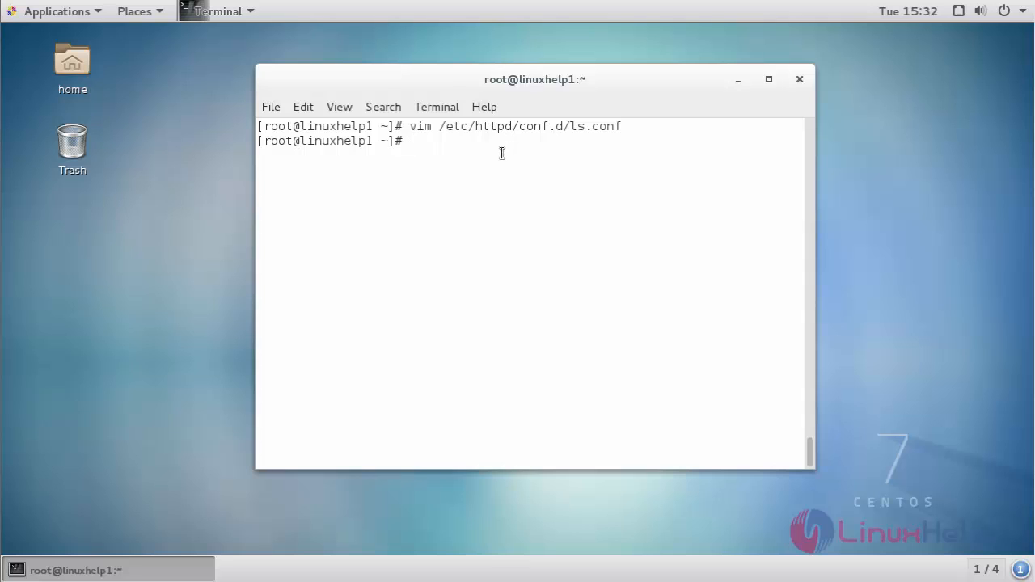
- Give apache:apache ownership and 776 permissions recursively on LimeSurvey's tmp, upload and application/config folders
type("chown -R apache:apache /var/www/html/limesurvey/tmp /var/www/html/limesurvey/upload /var/www/html/limesurvey/application/config")
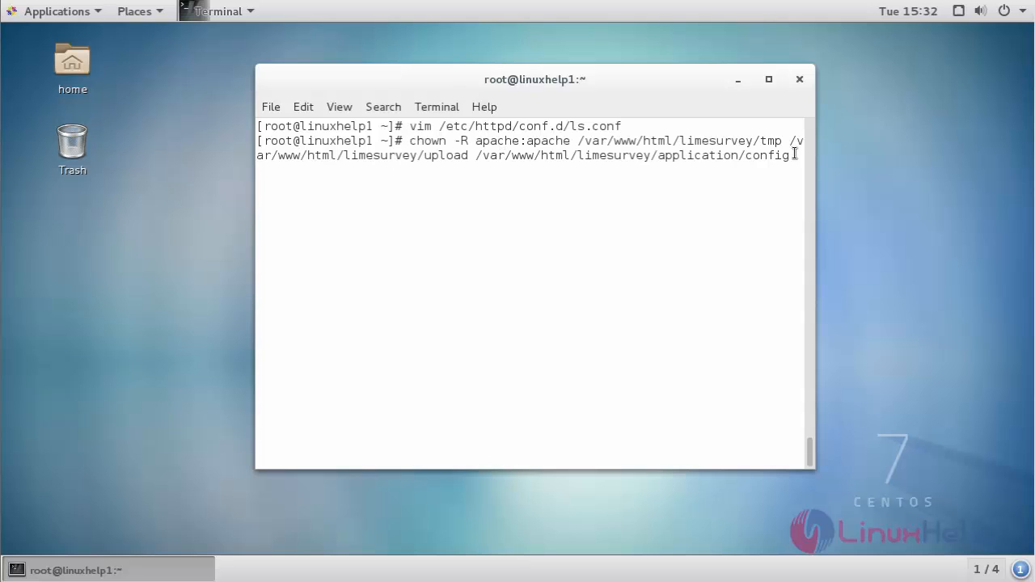
key("Return")
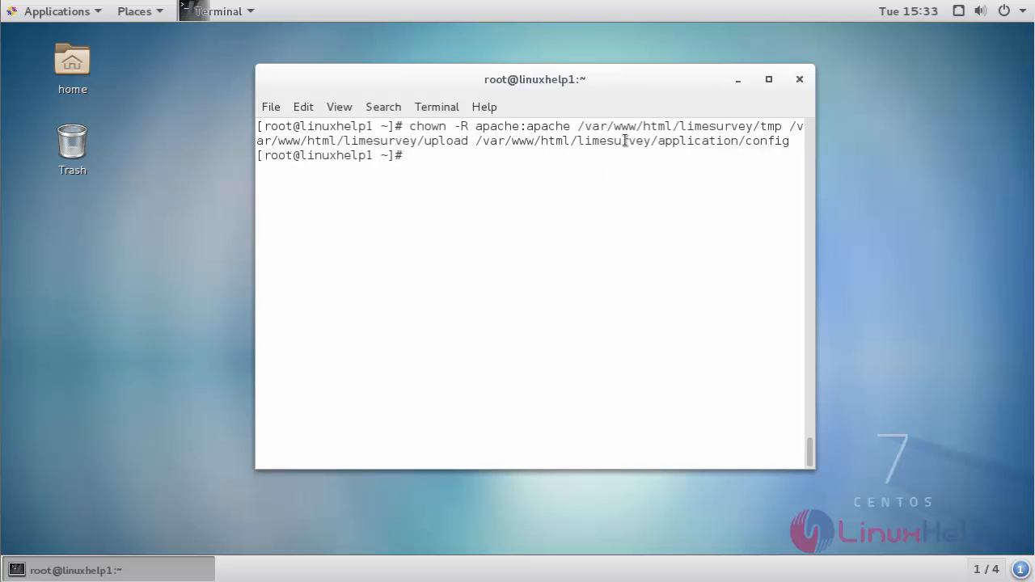
key("Return")
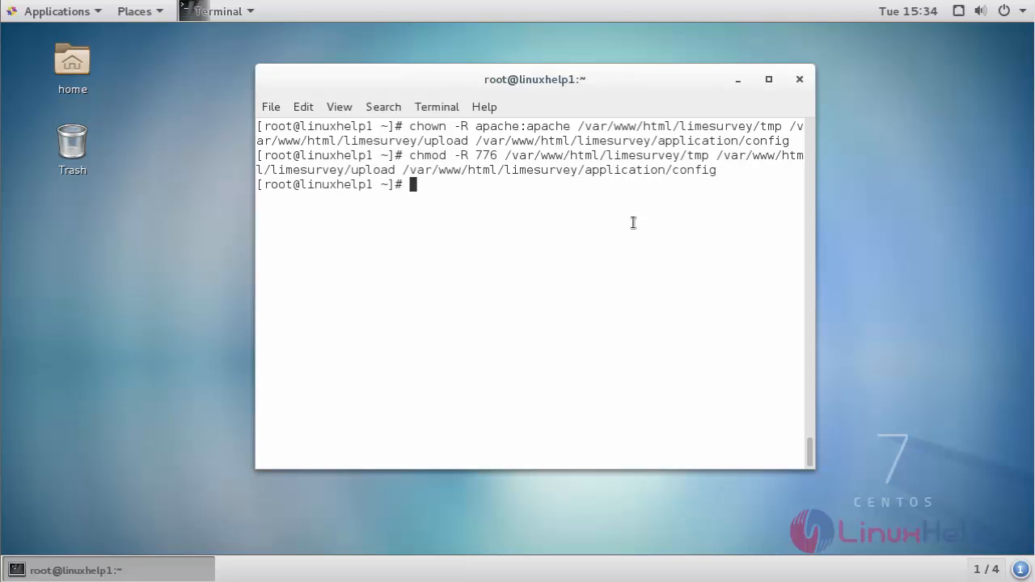
- Restart the Apache web server with systemctl restart httpd
type("s")
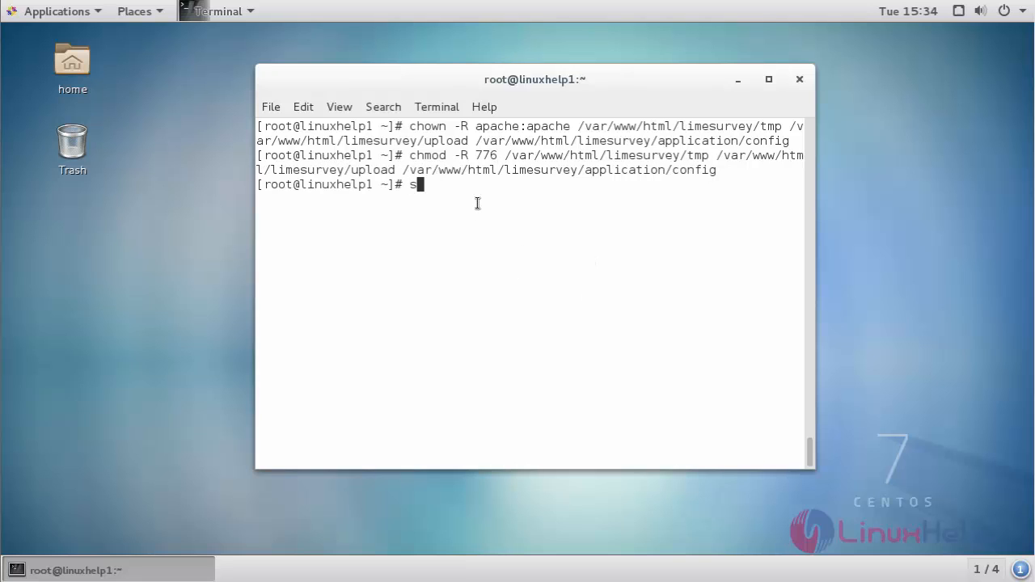
type("ystemctl")
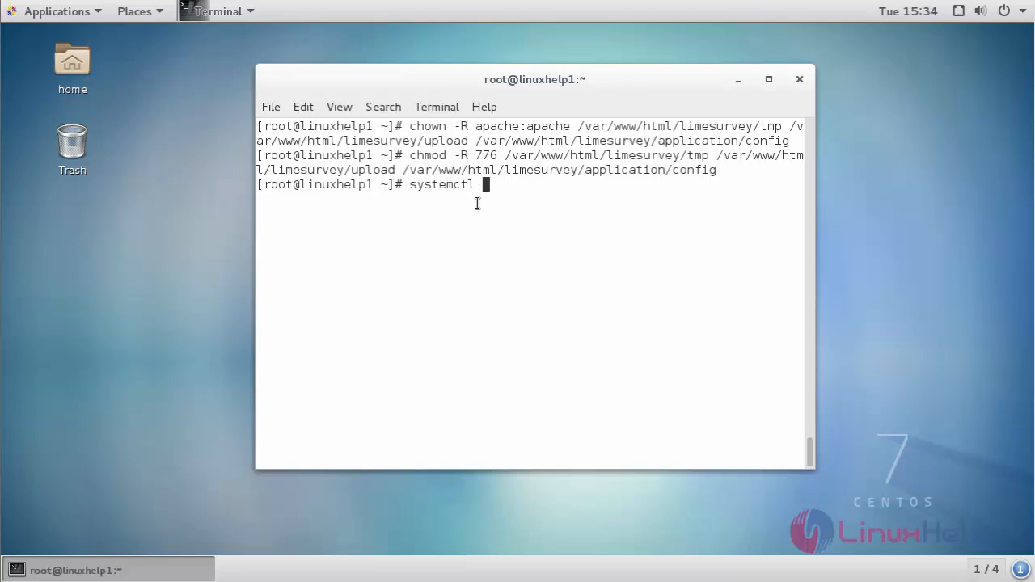
type("restart")
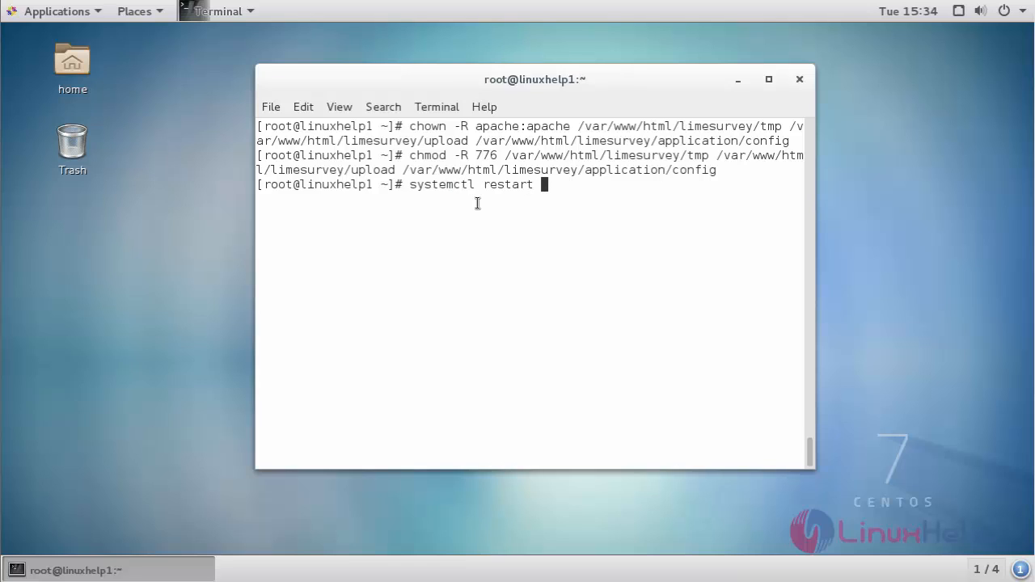
type("httpd")
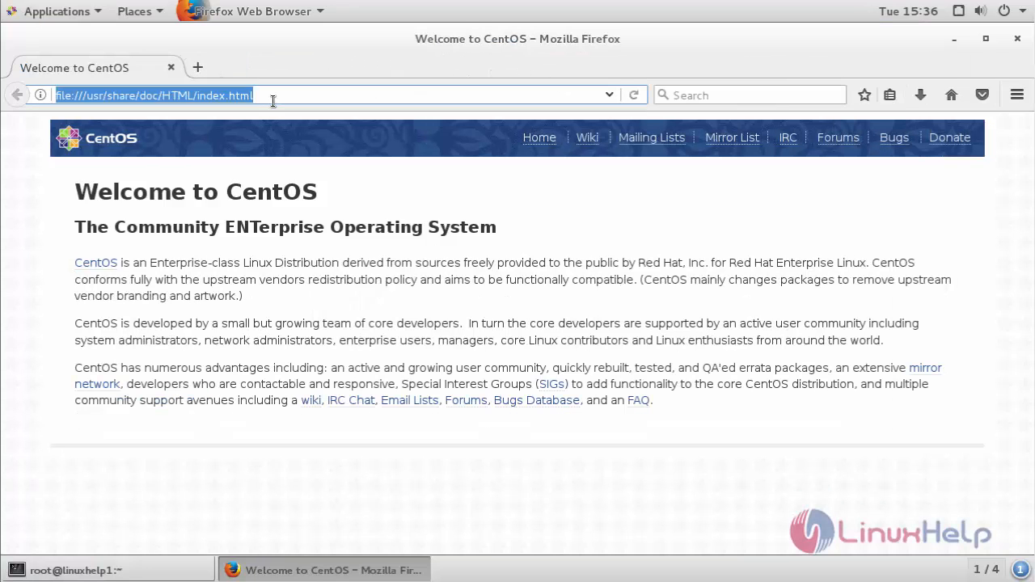
- Load the LimeSurvey installer in Firefox from the server's 192.x IP address
type("192")
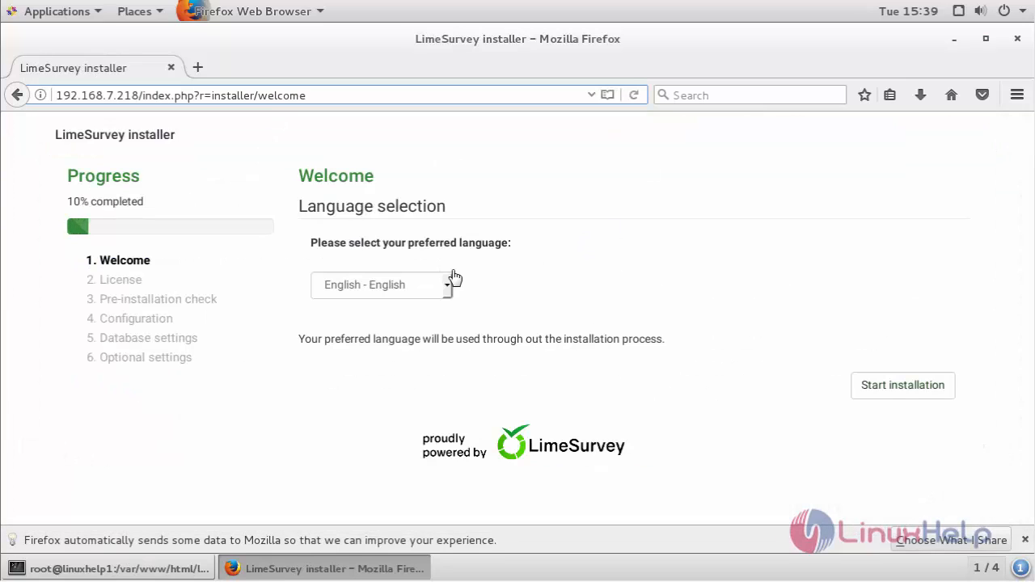
- Start the installation, accept the license and continue past the pre-installation check
left_click(903, 385)
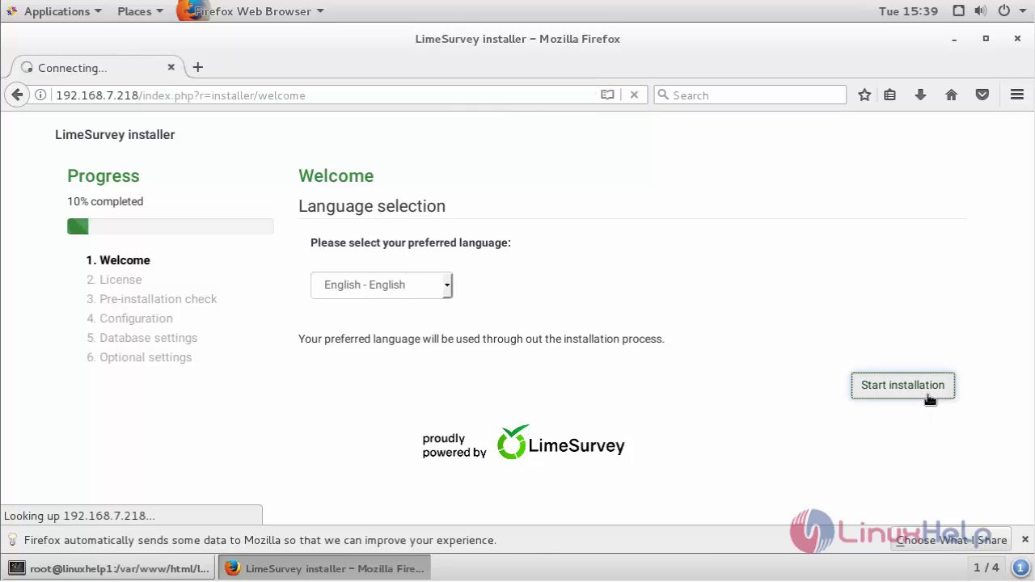
left_click(902, 385)
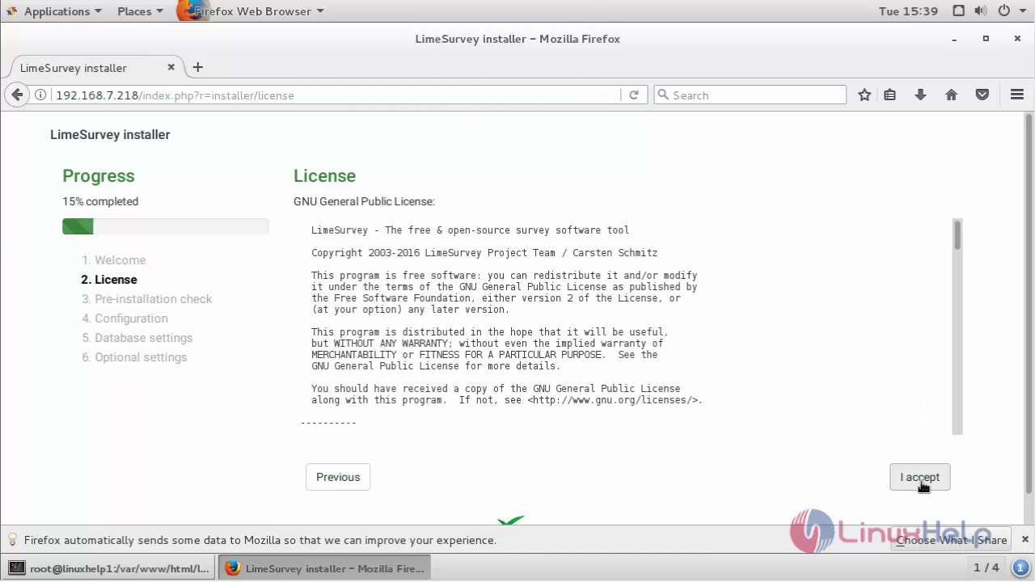
left_click(919, 478)
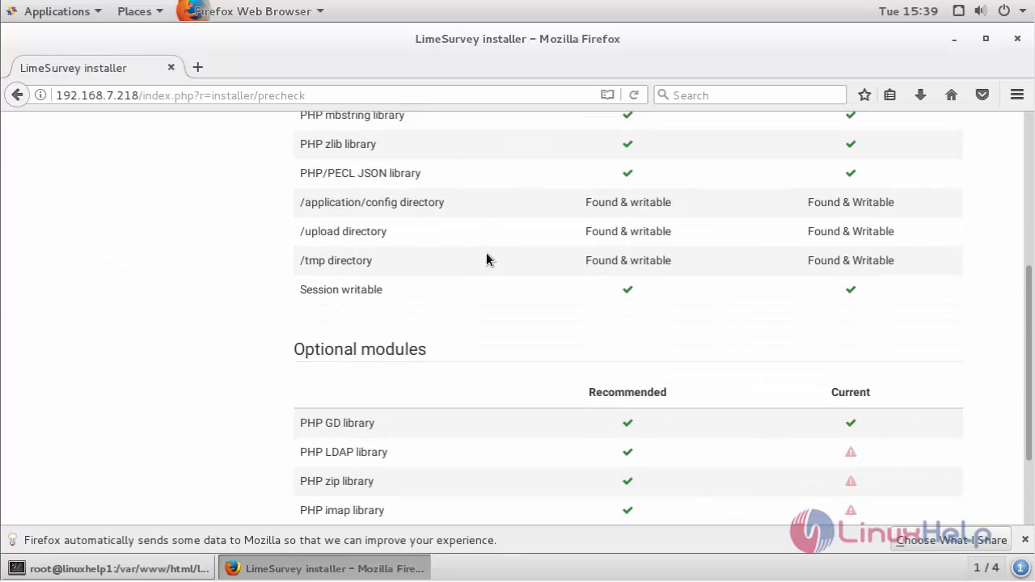
left_click(928, 450)
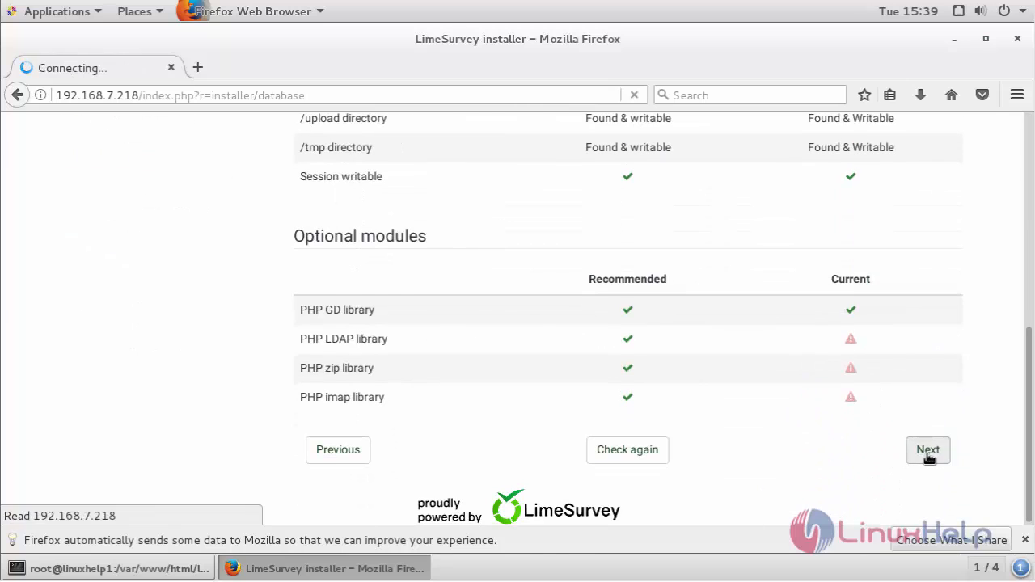
- Submit the database settings: MySQL on localhost, user root with its password, database limesurveydb
left_click(929, 449)
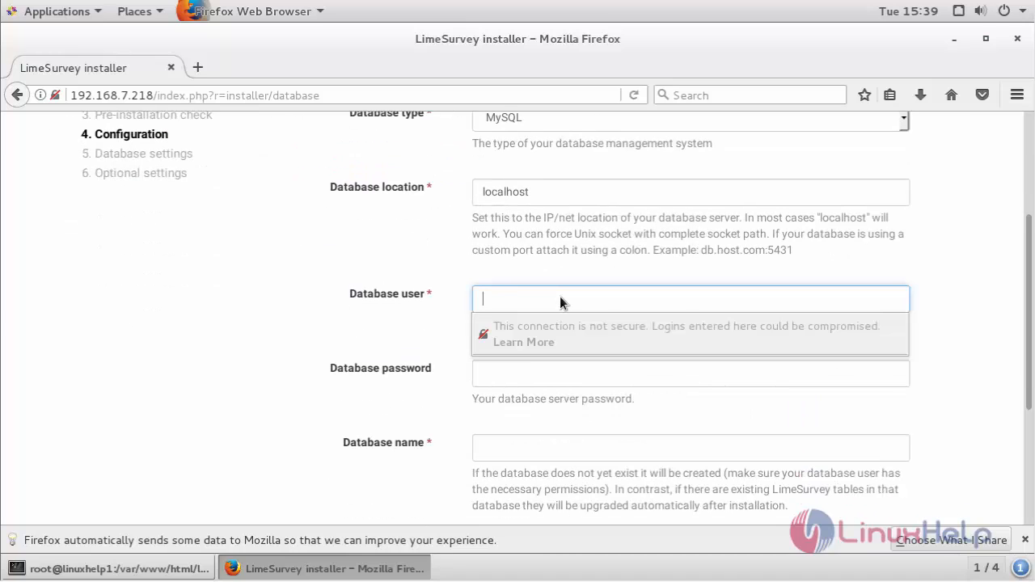
type("root")
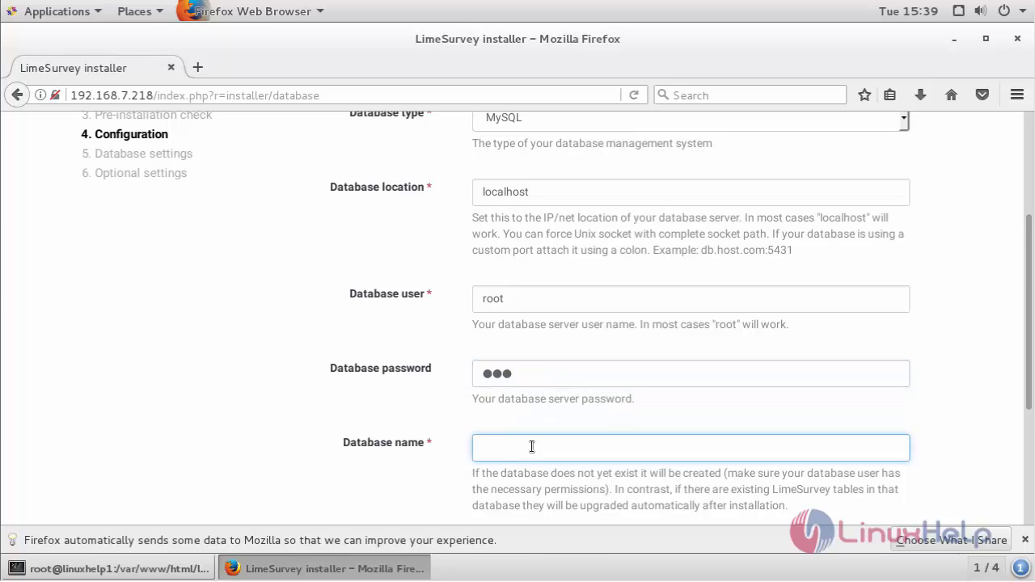
scroll("up", 3)
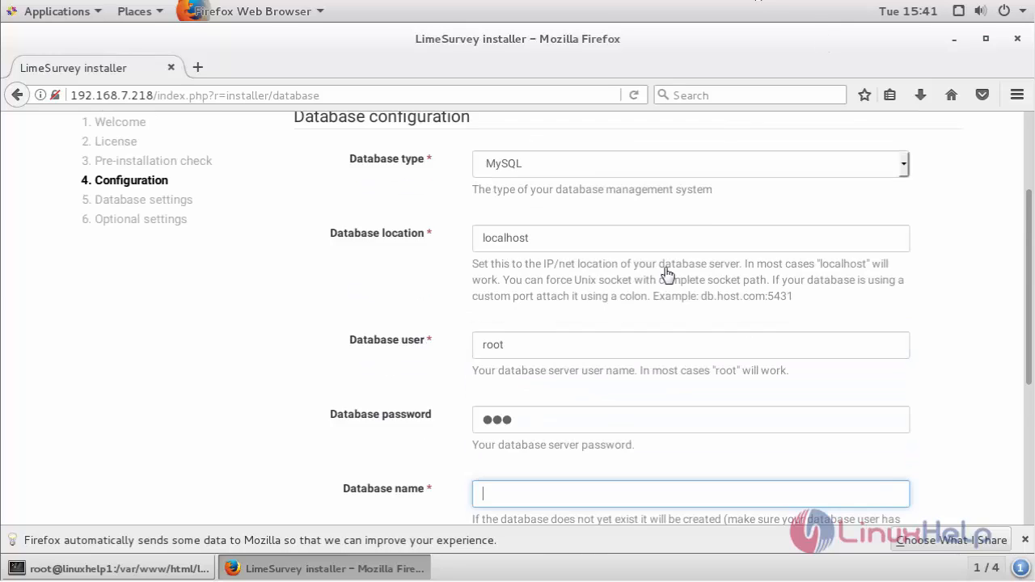
type("limesurveydb")
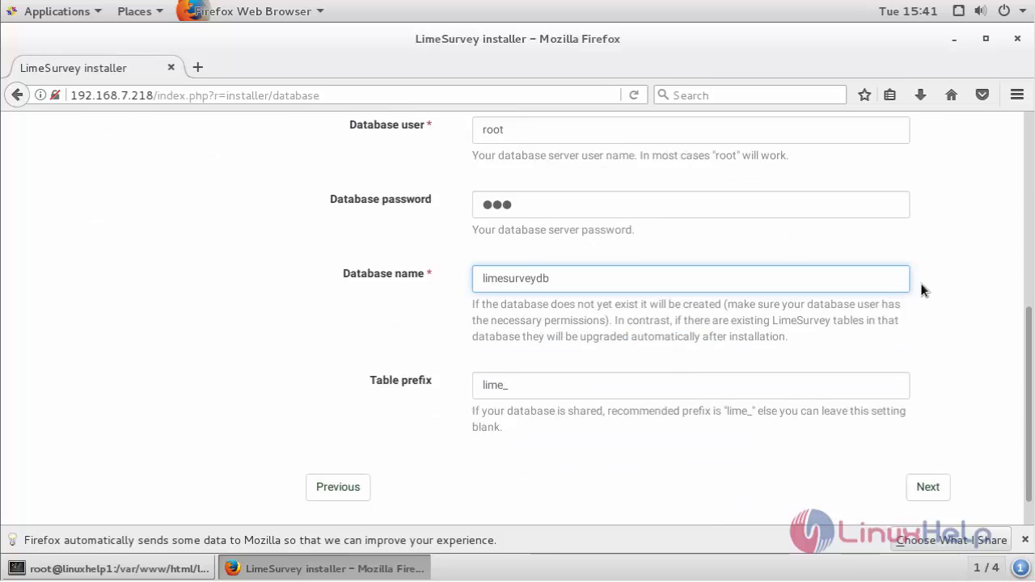
left_click(929, 487)
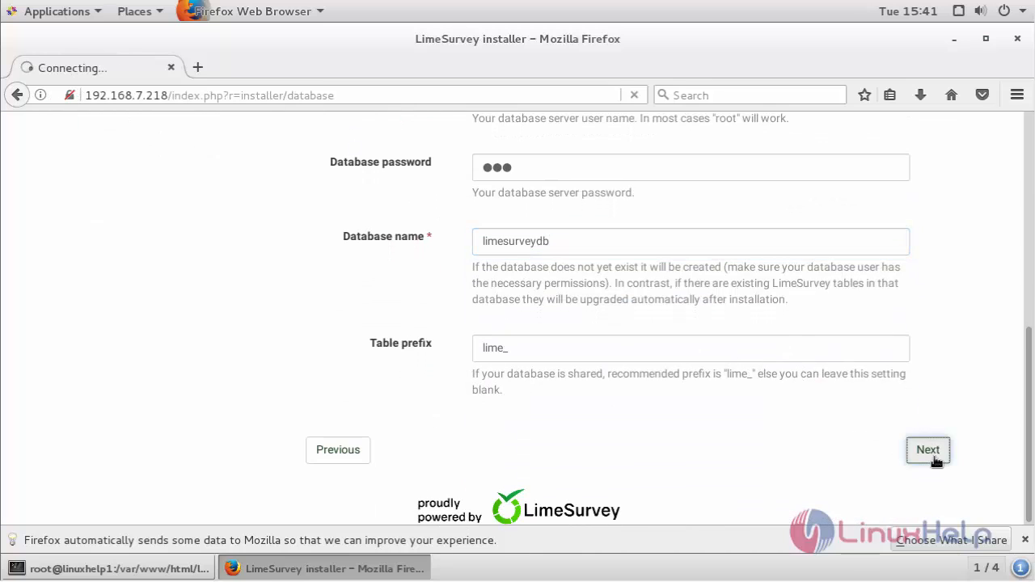
left_click(929, 450)
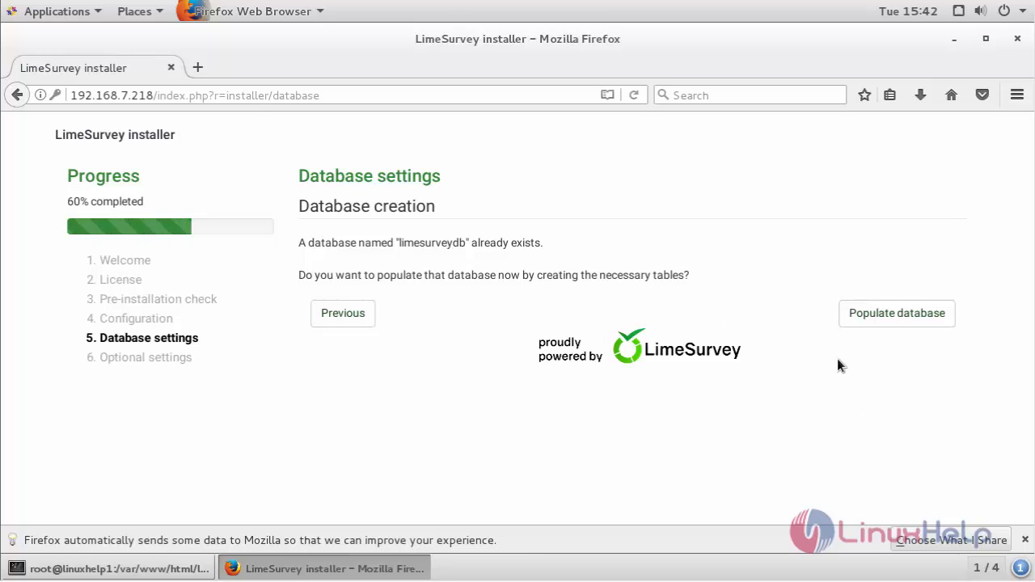
- Populate the limesurveydb database and enter a new admin login password
left_click(896, 313)
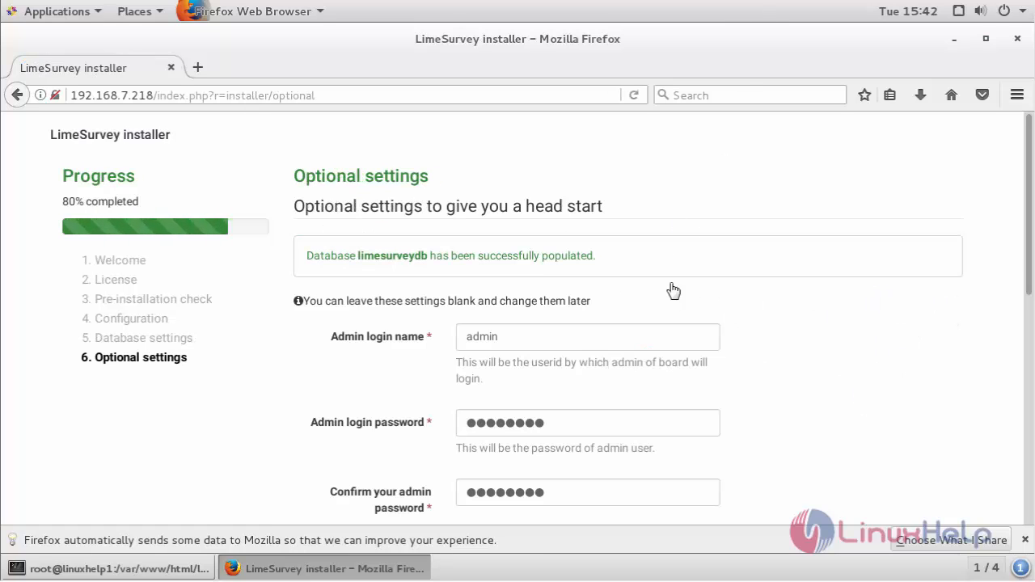
mouse_move(580, 279)
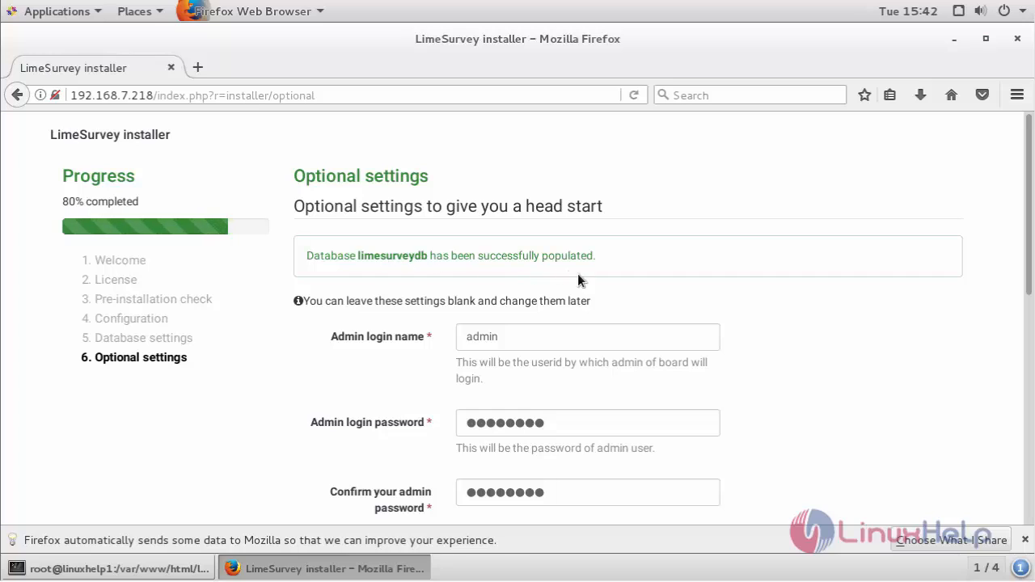
left_click(587, 422)
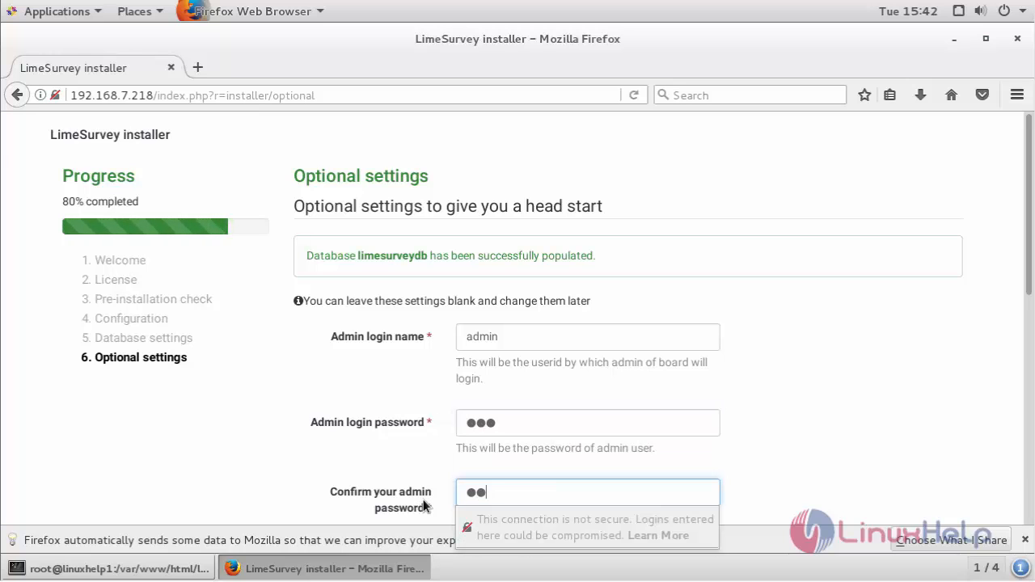
scroll("down", 3)
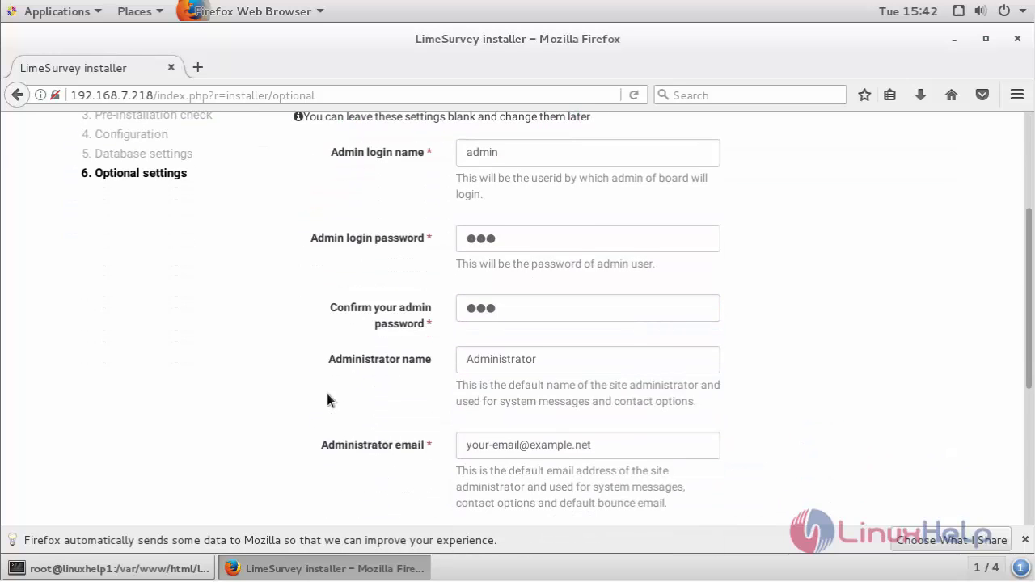
left_click(588, 307)
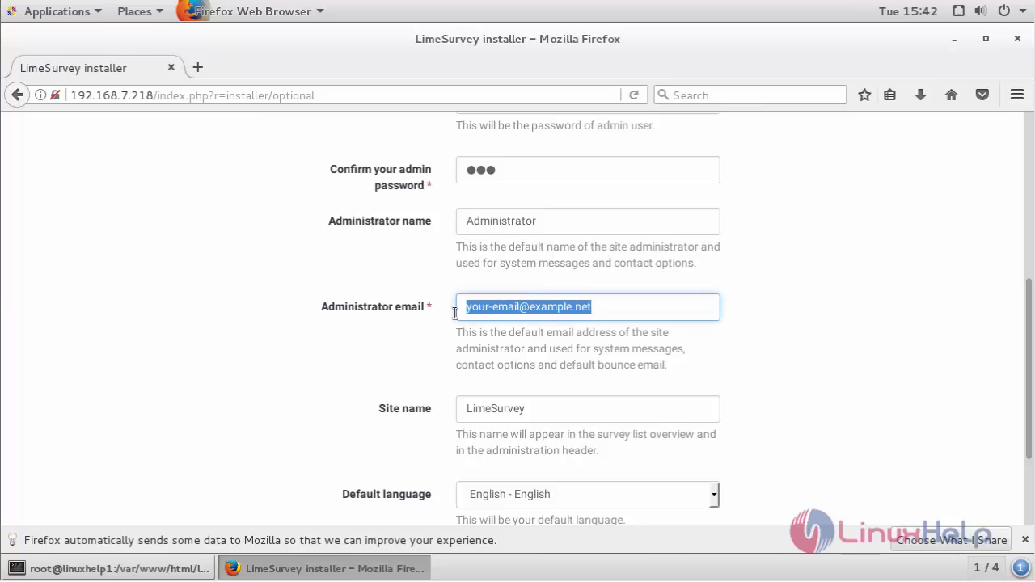
key("Delete")
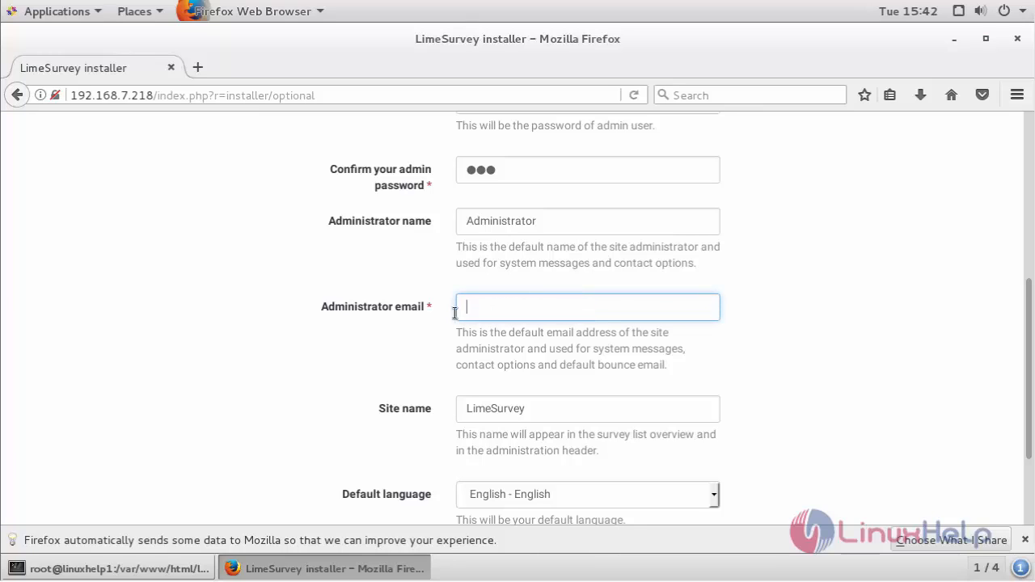
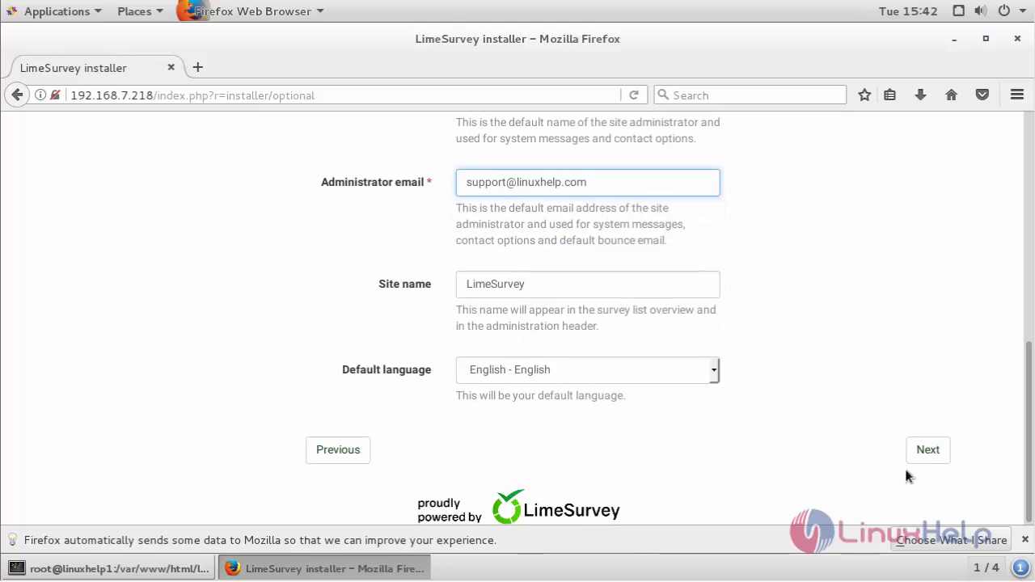
- Finish the installation, dismiss Firefox's save-login offer, and go to the administration login
left_click(928, 450)
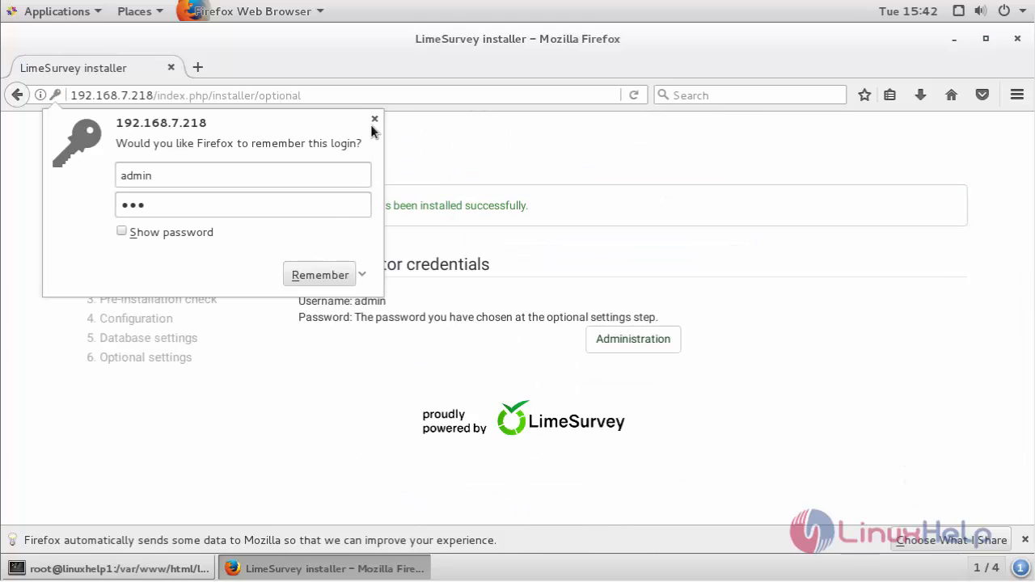
left_click(375, 120)
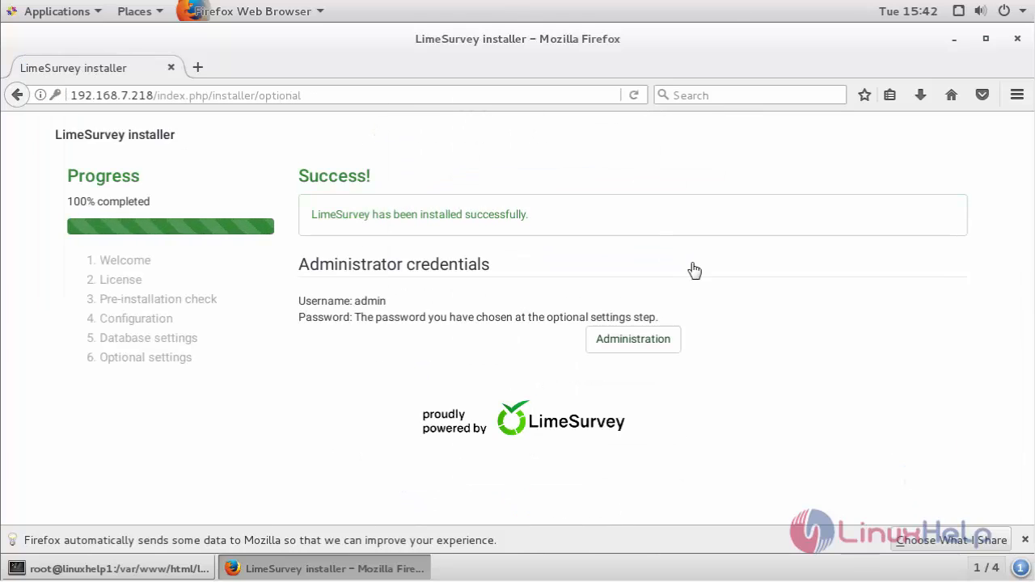
mouse_move(608, 327)
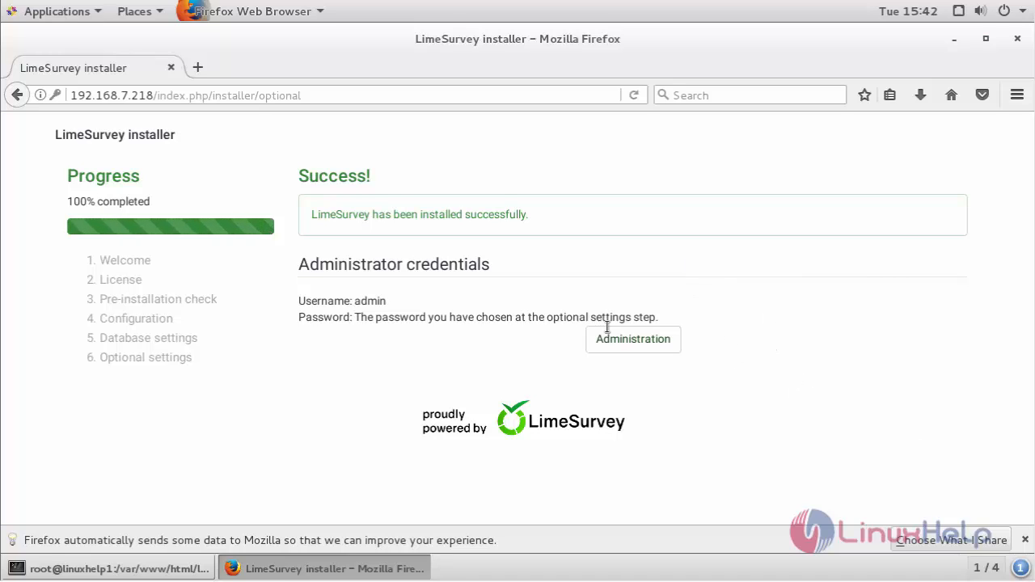
left_click(633, 340)
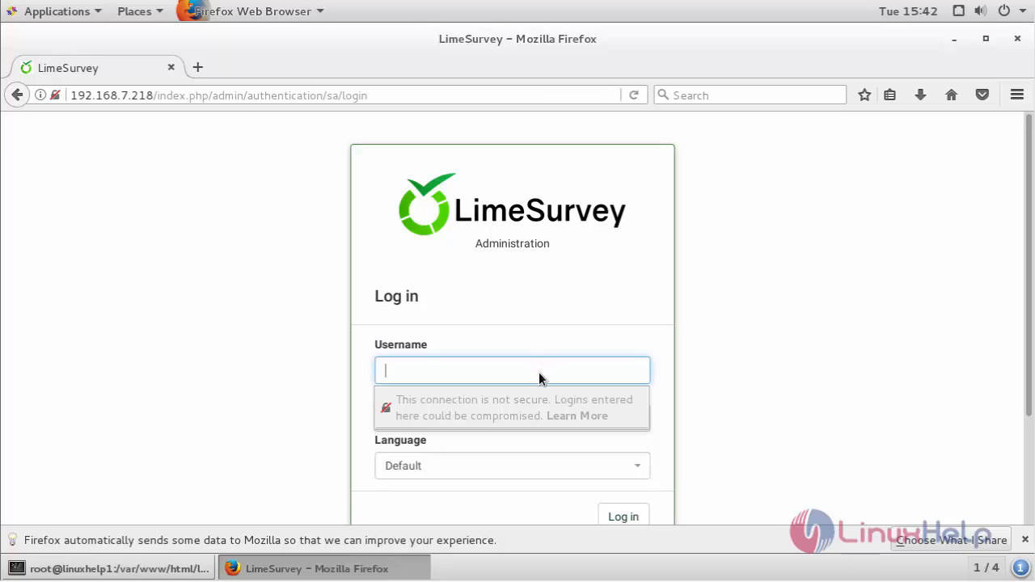
- Log in to the LimeSurvey admin interface as user 'admin'
type("admin")
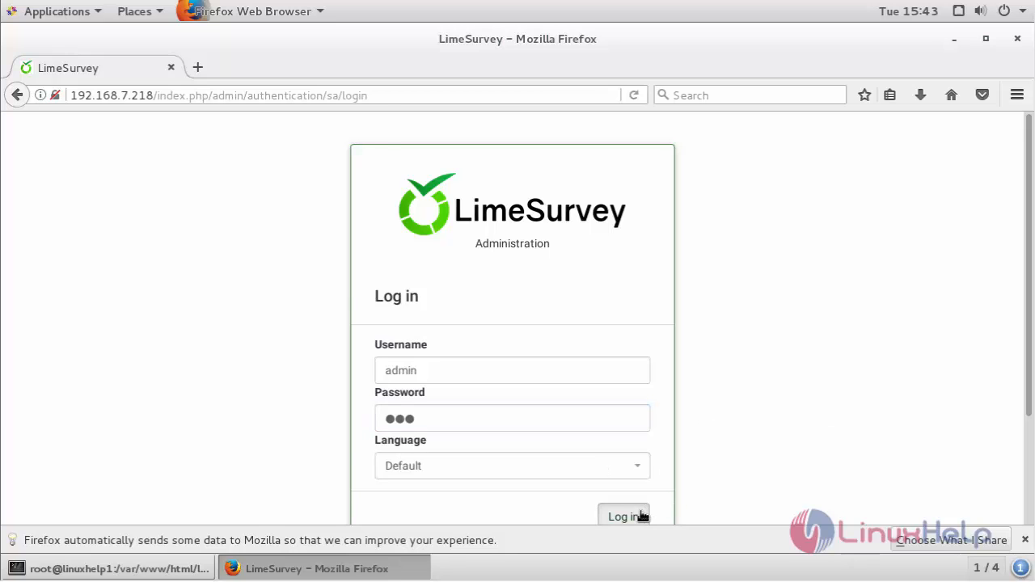
left_click(624, 517)
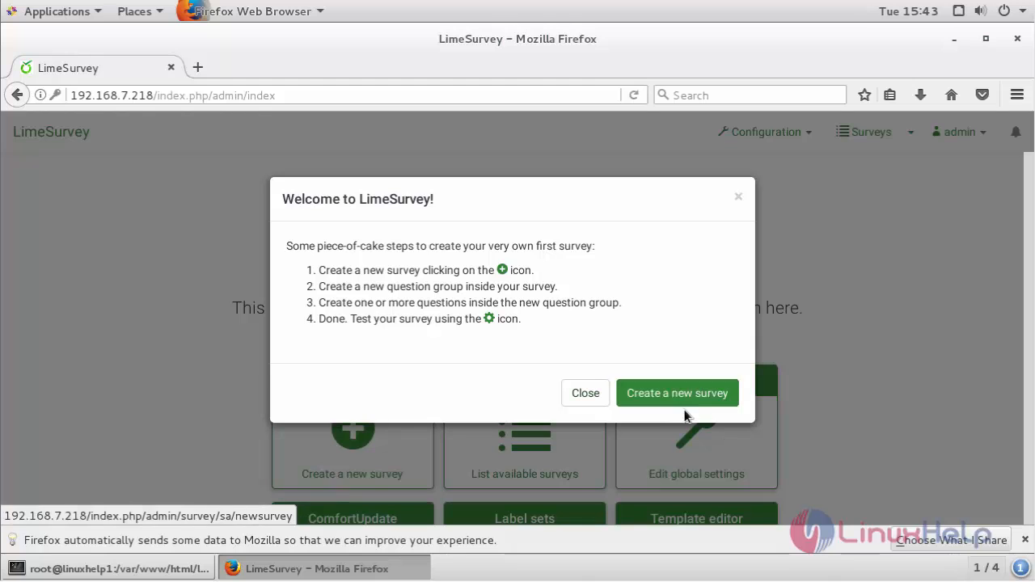
- Close the Welcome to LimeSurvey dialog and review the dashboard tools below
left_click(585, 393)
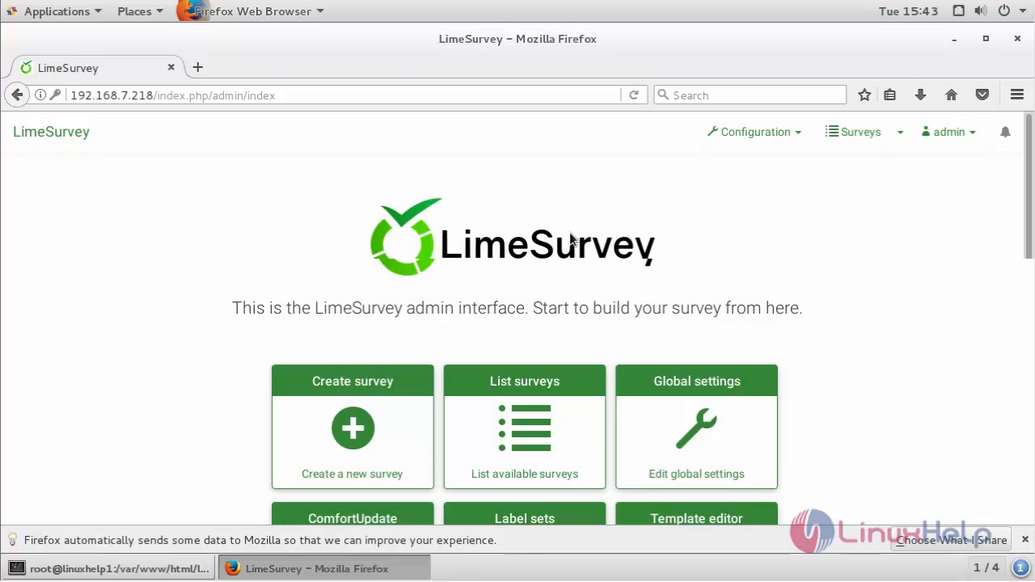
scroll("down", 3)
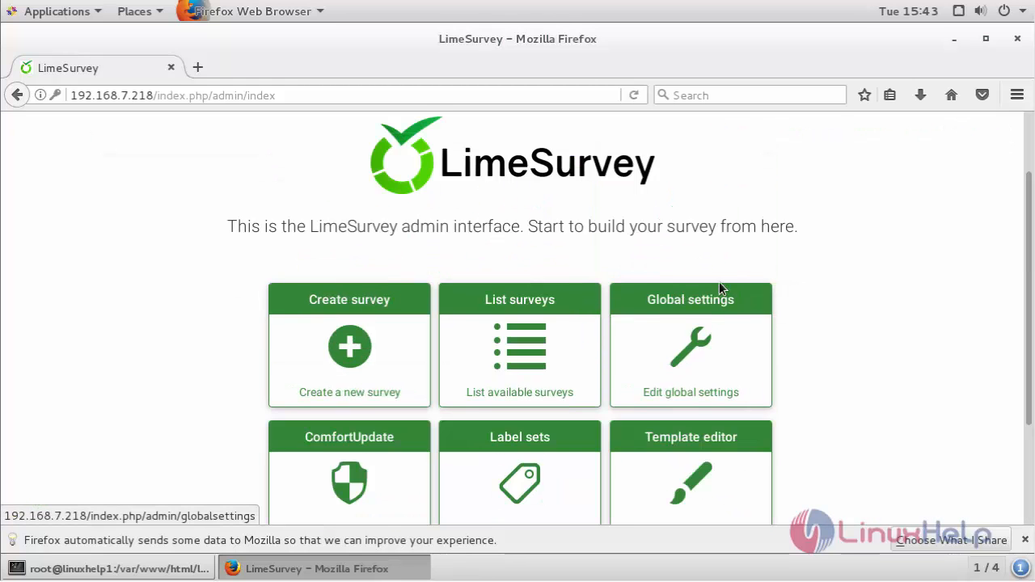